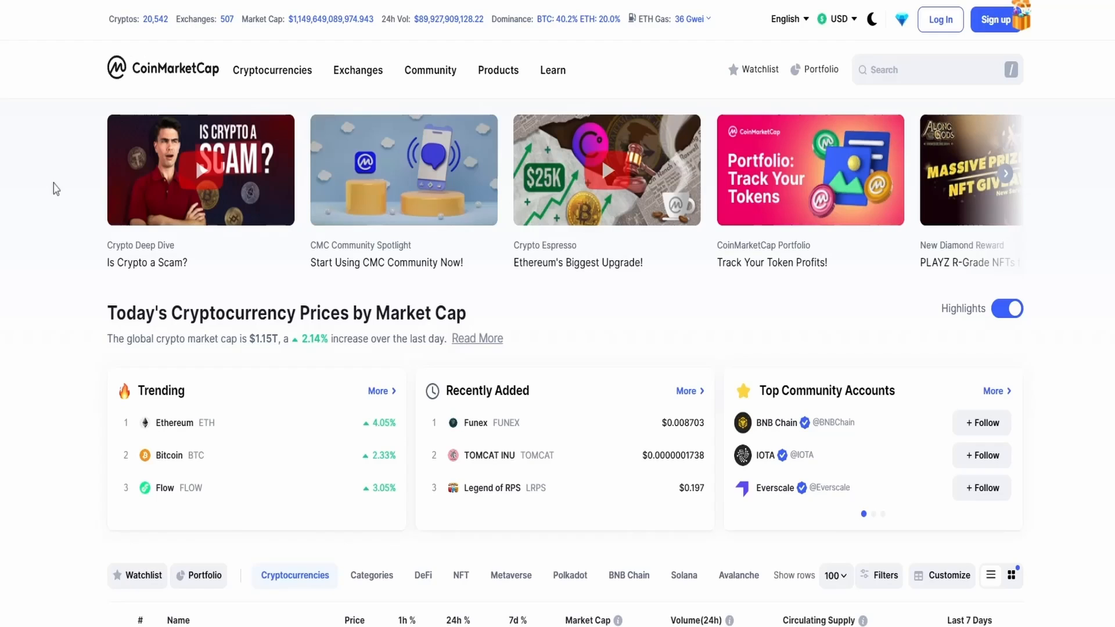
scroll("down", 3)
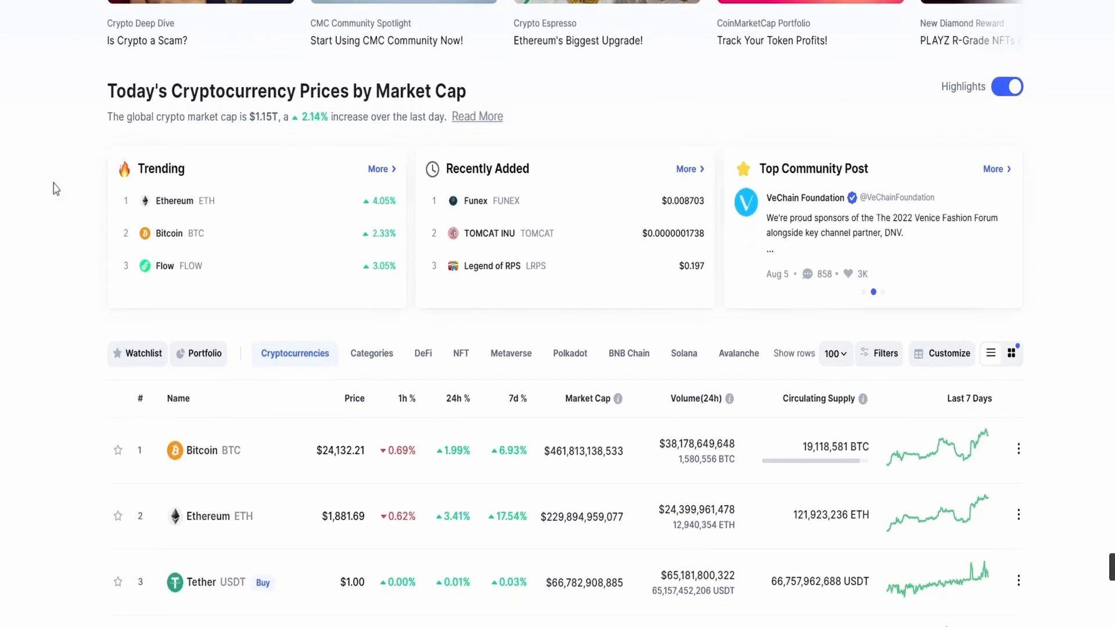
scroll("down", 3)
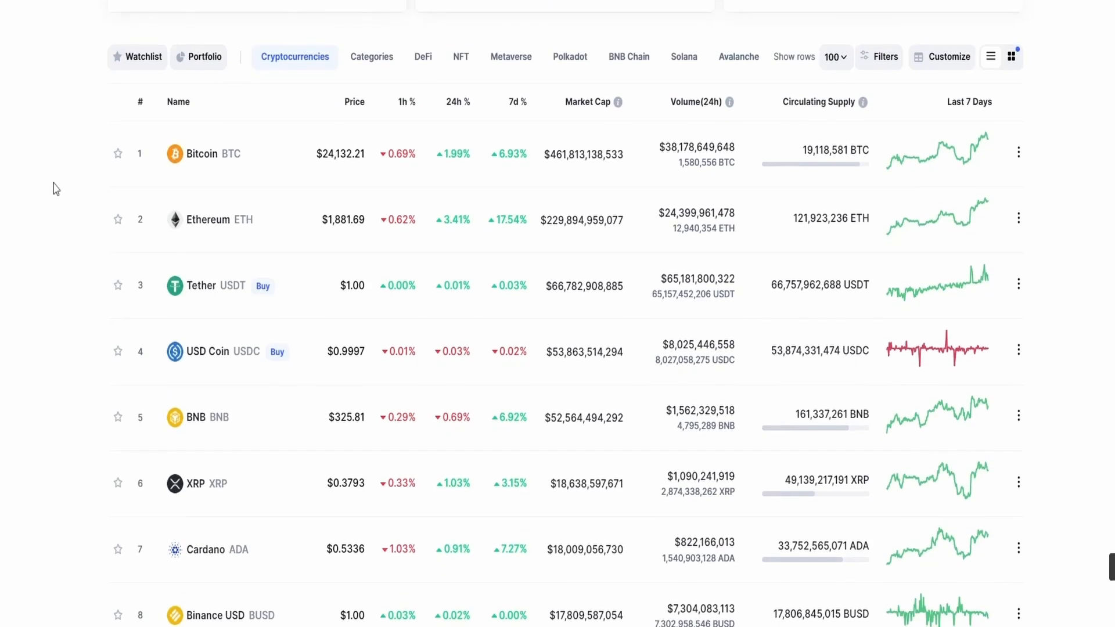
scroll("down", 3)
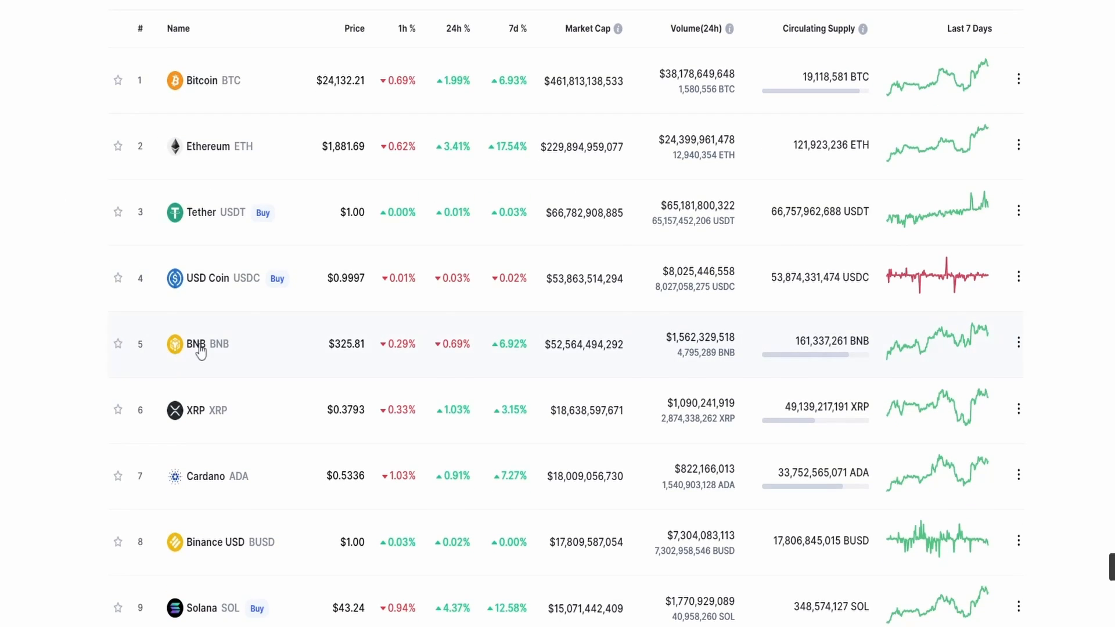
left_click(199, 343)
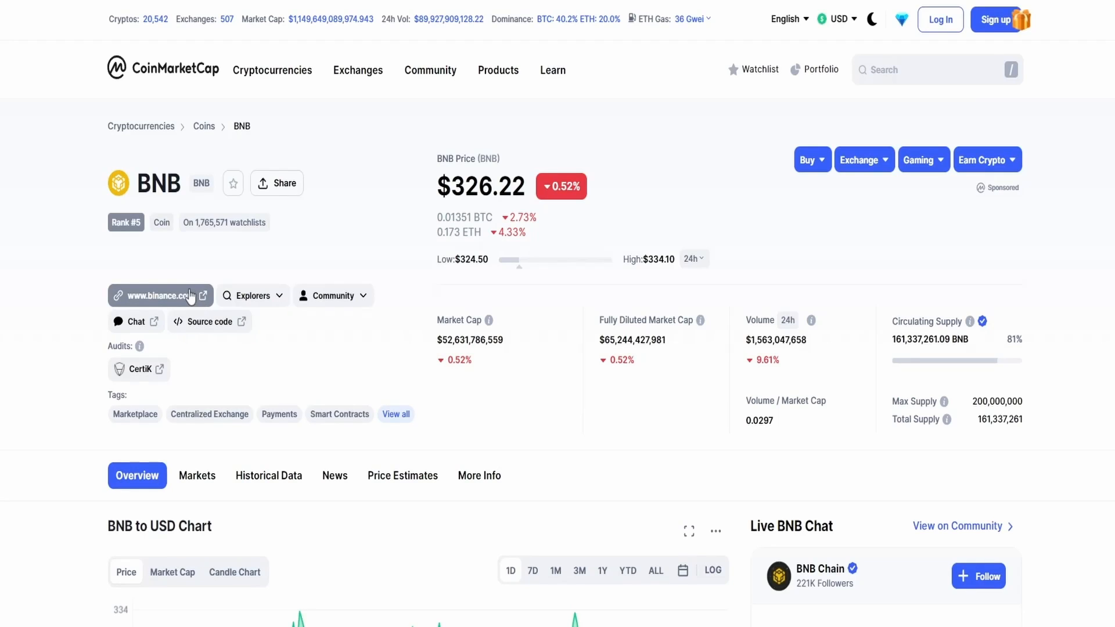
left_click(155, 295)
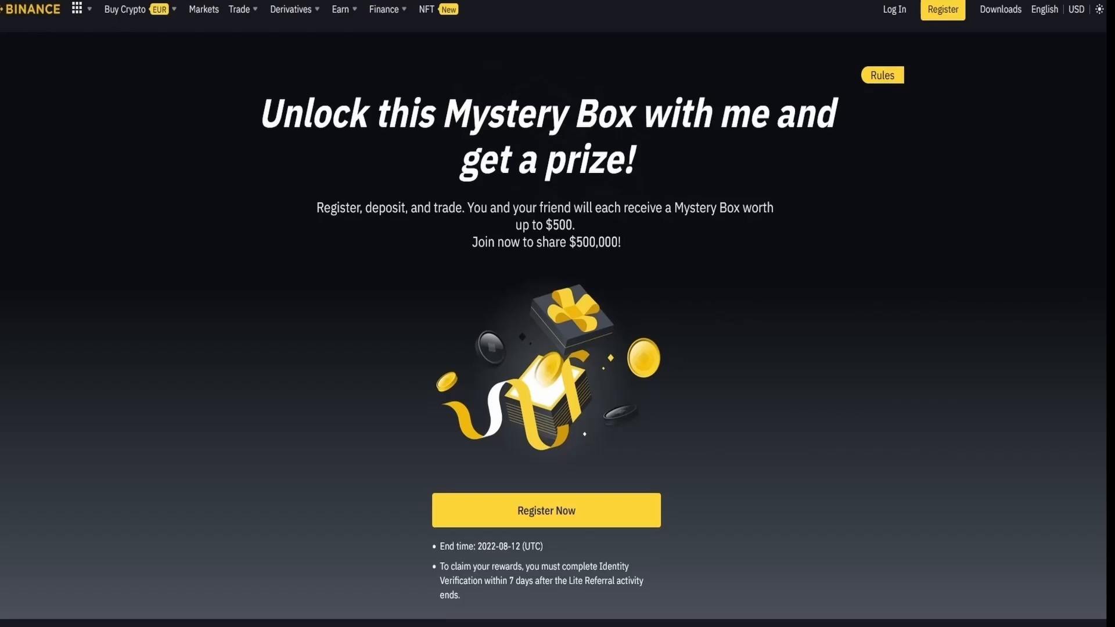
Step: Register from the Mystery Box page and choose sign-up with phone or email
left_click(545, 510)
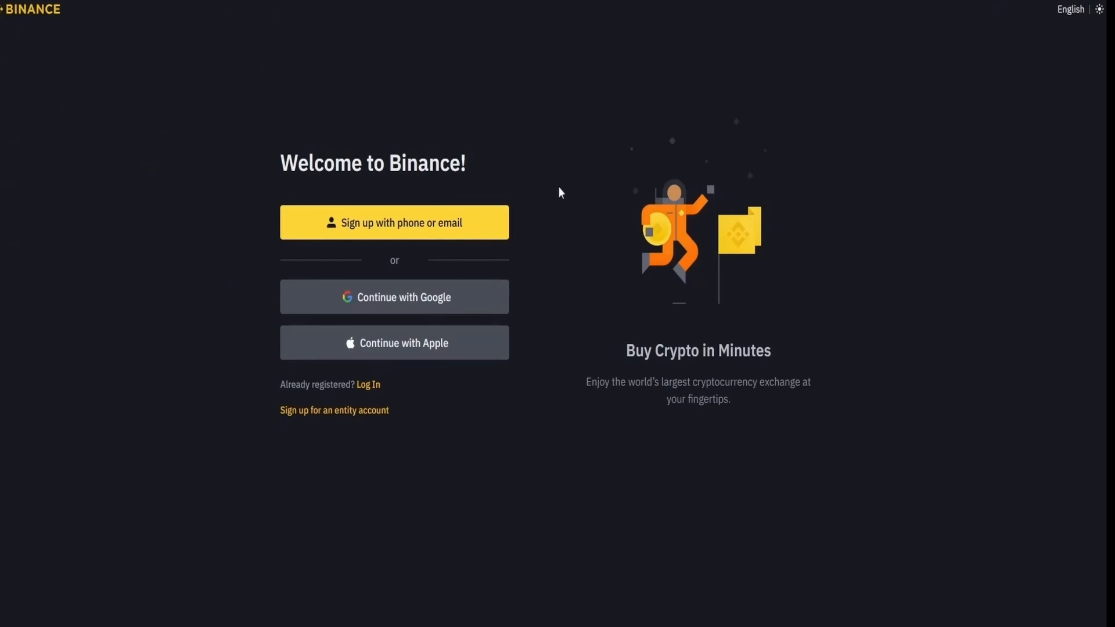
mouse_move(488, 232)
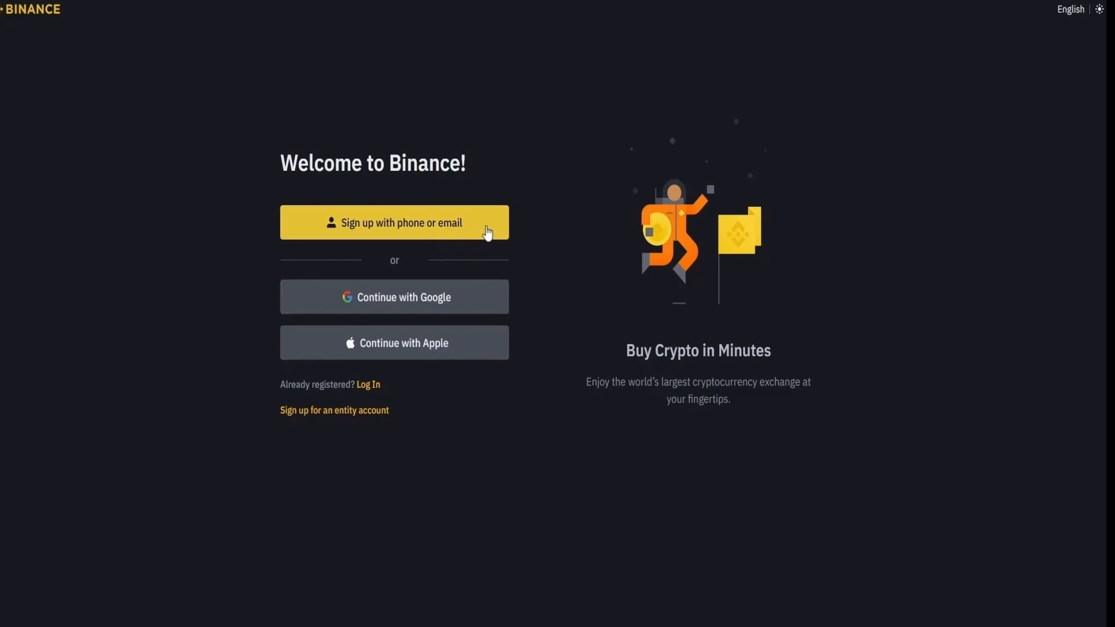
left_click(394, 222)
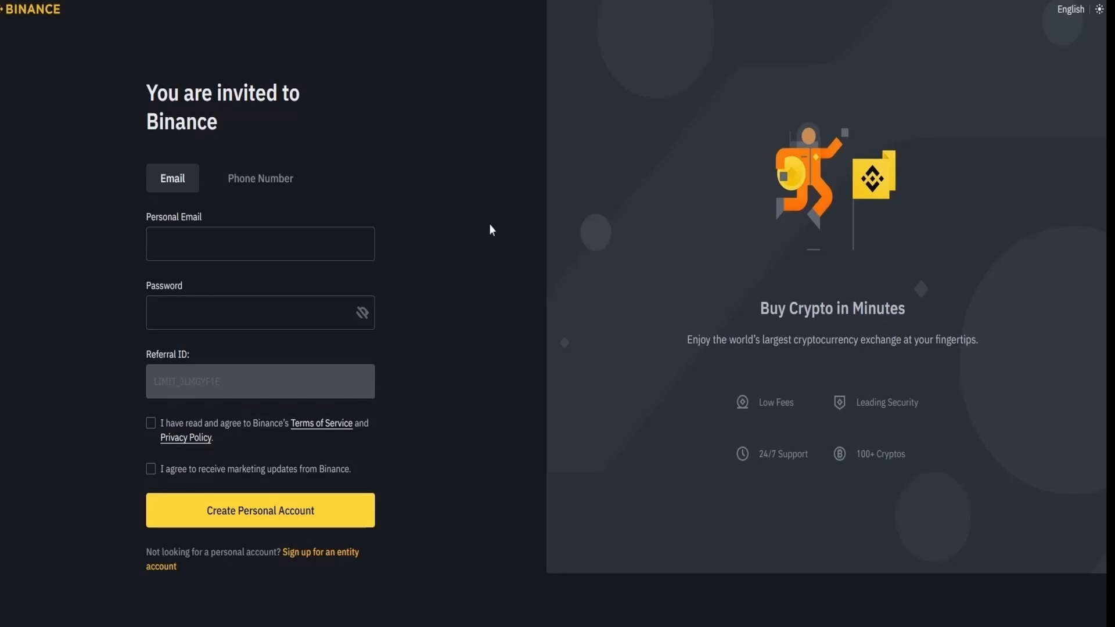
Step: Enter the email and password, accept the Terms of Service, and create the personal account
left_click(259, 243)
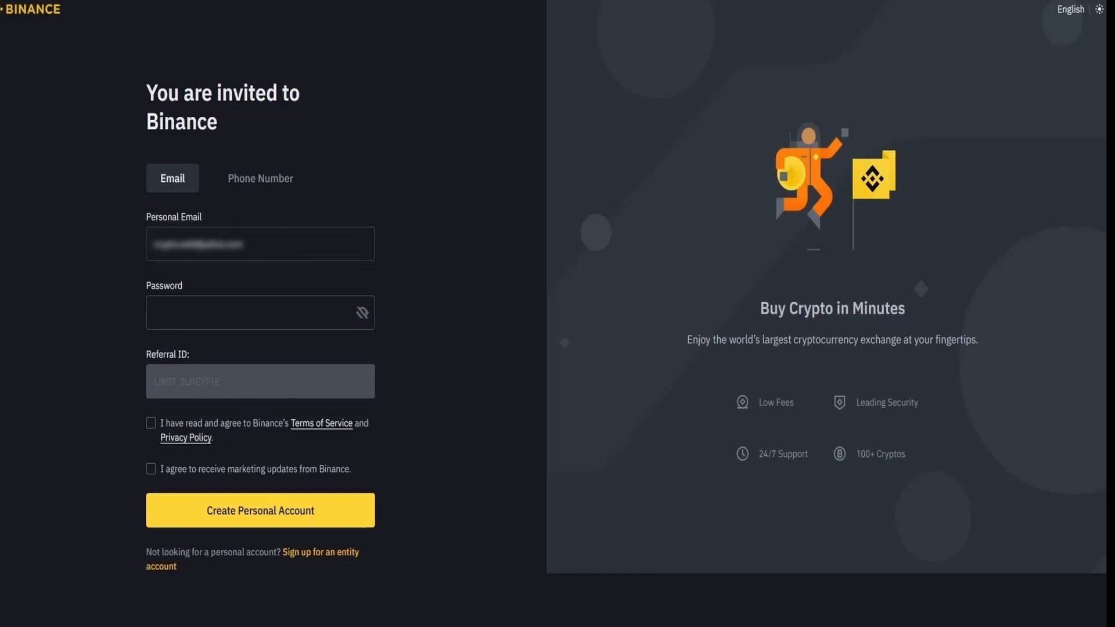
type("password")
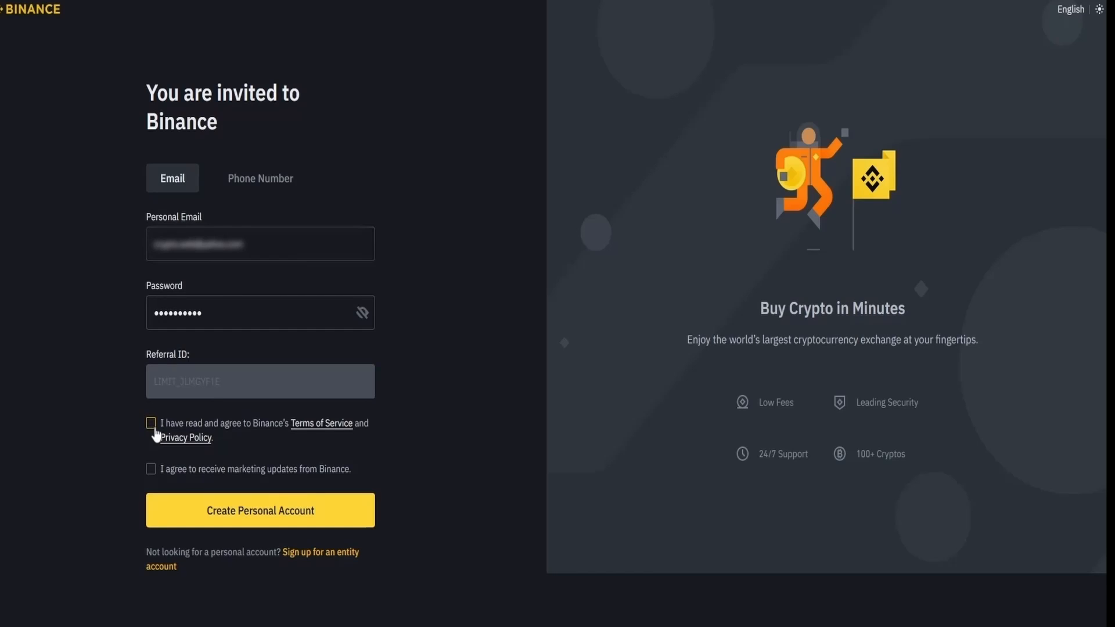
left_click(150, 423)
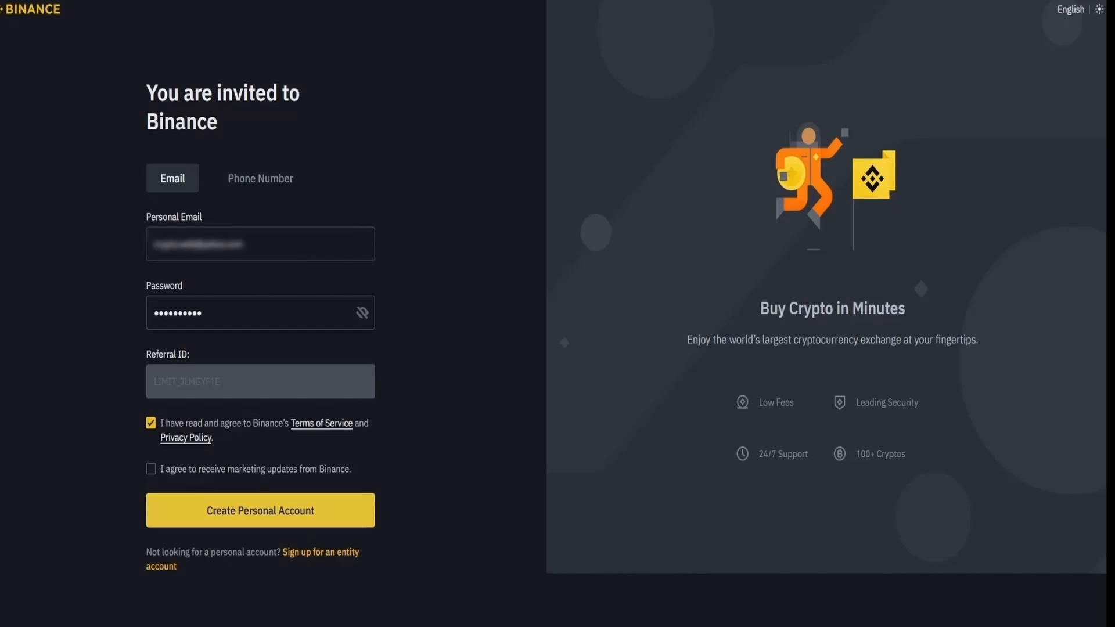
left_click(259, 510)
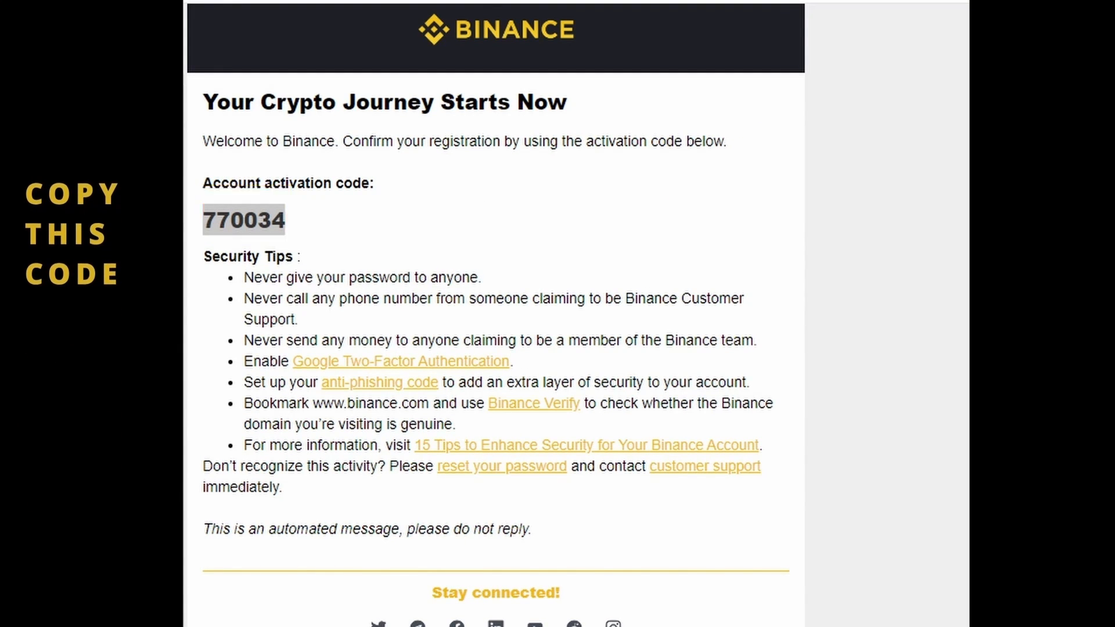
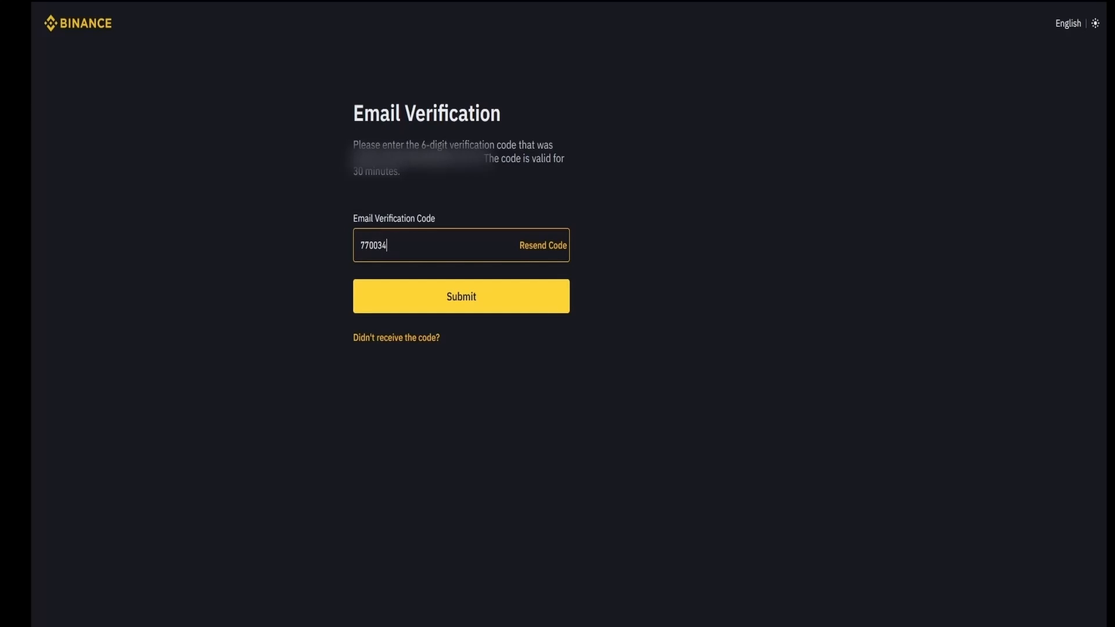
mouse_move(300, 254)
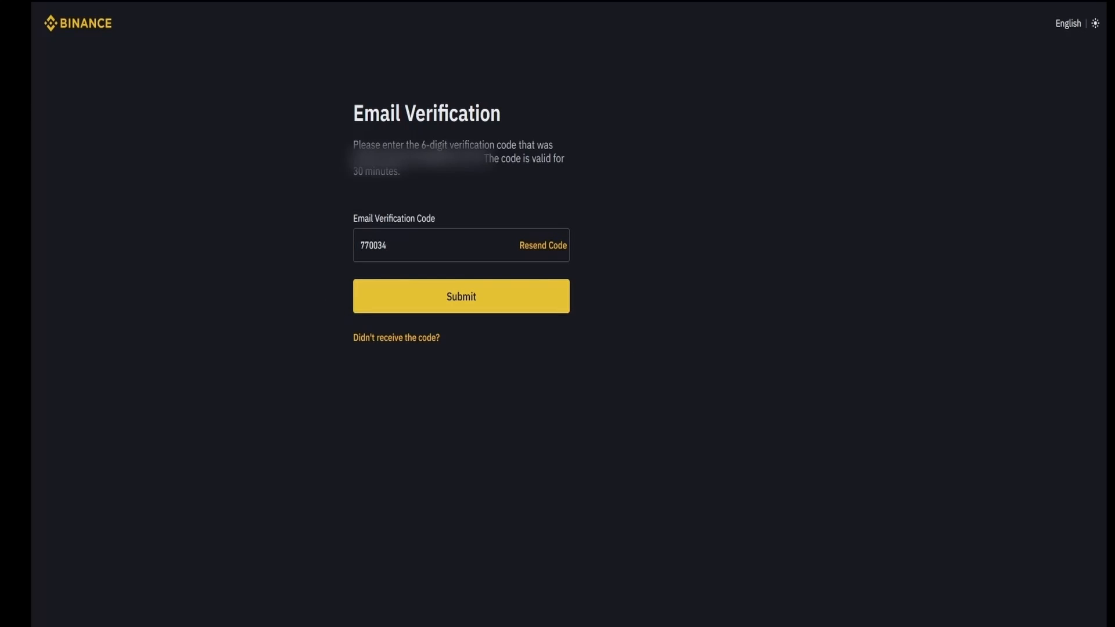
left_click(461, 296)
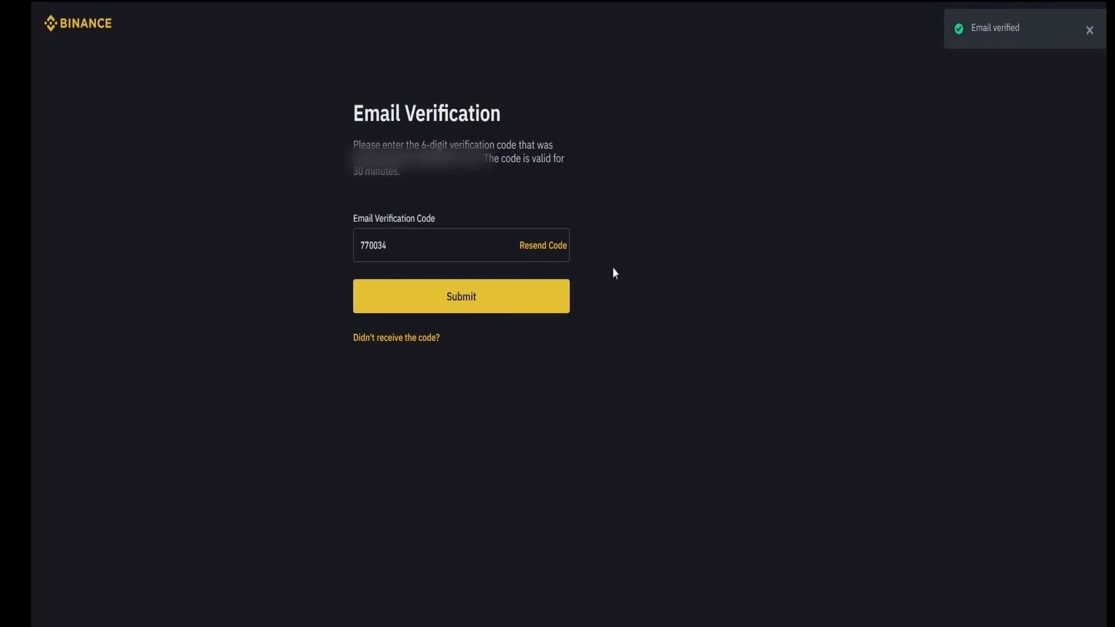
left_click(461, 296)
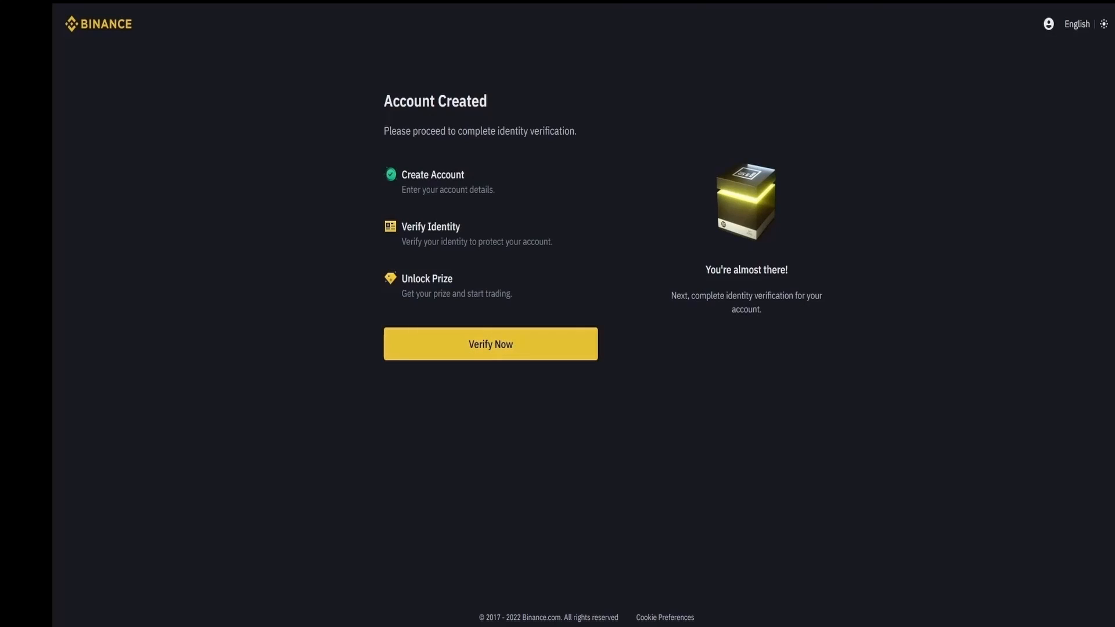
Step: Start Verify Now and keep United Kingdom as the country of residence
left_click(490, 344)
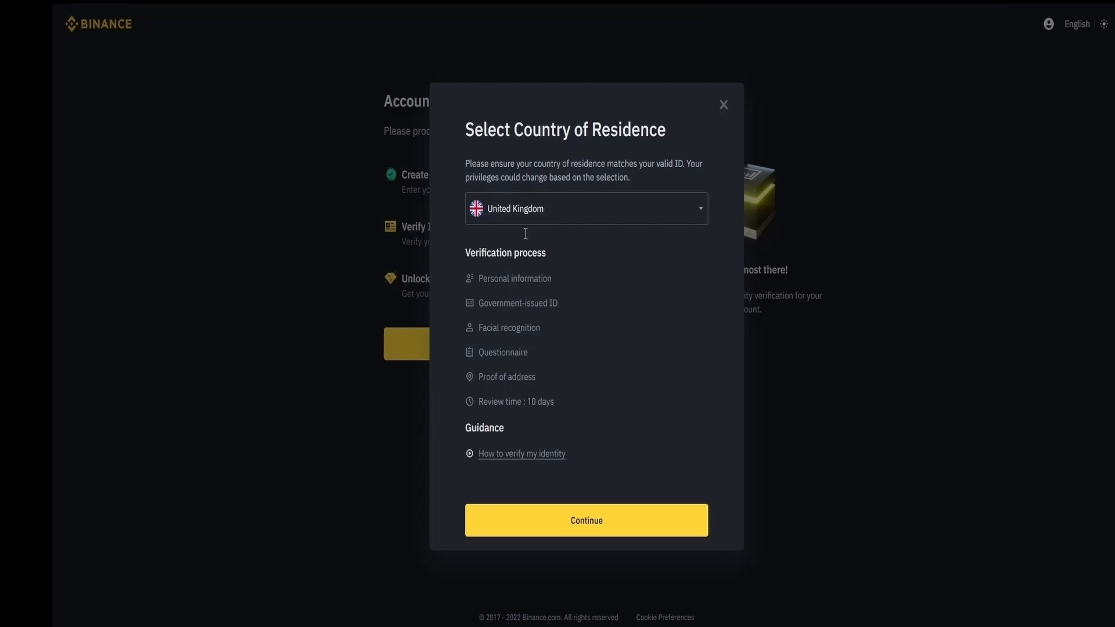
mouse_move(495, 209)
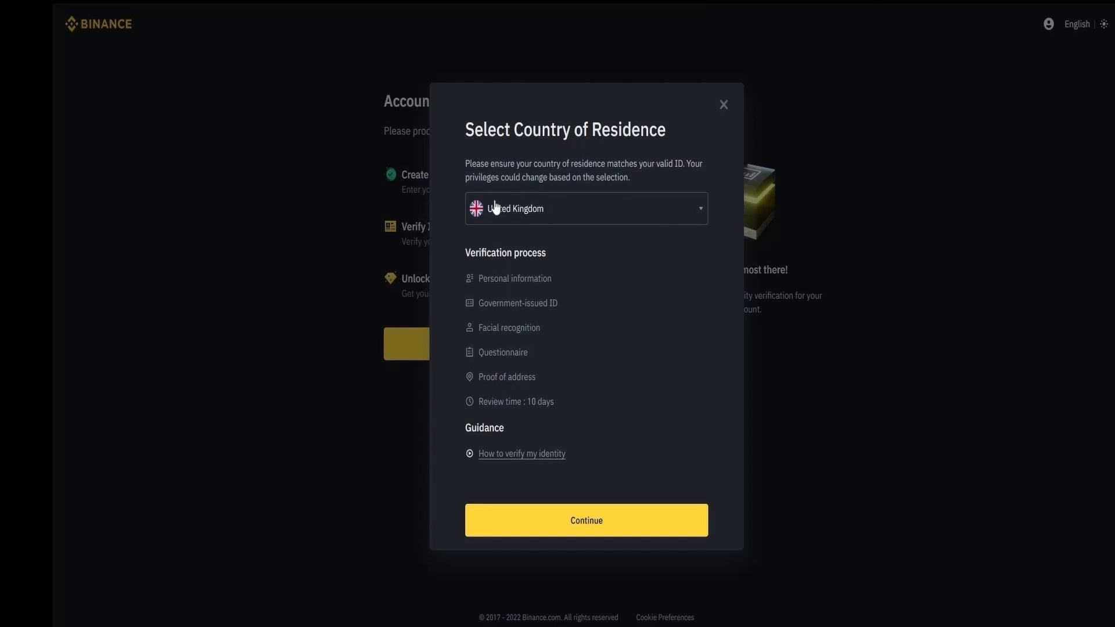
mouse_move(525, 212)
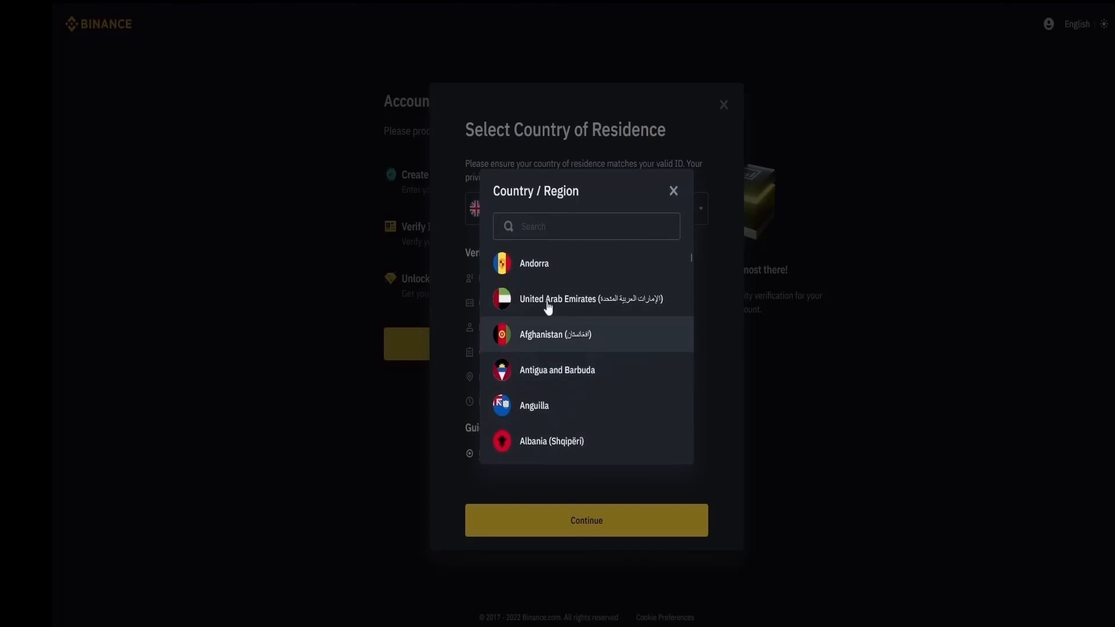
left_click(671, 190)
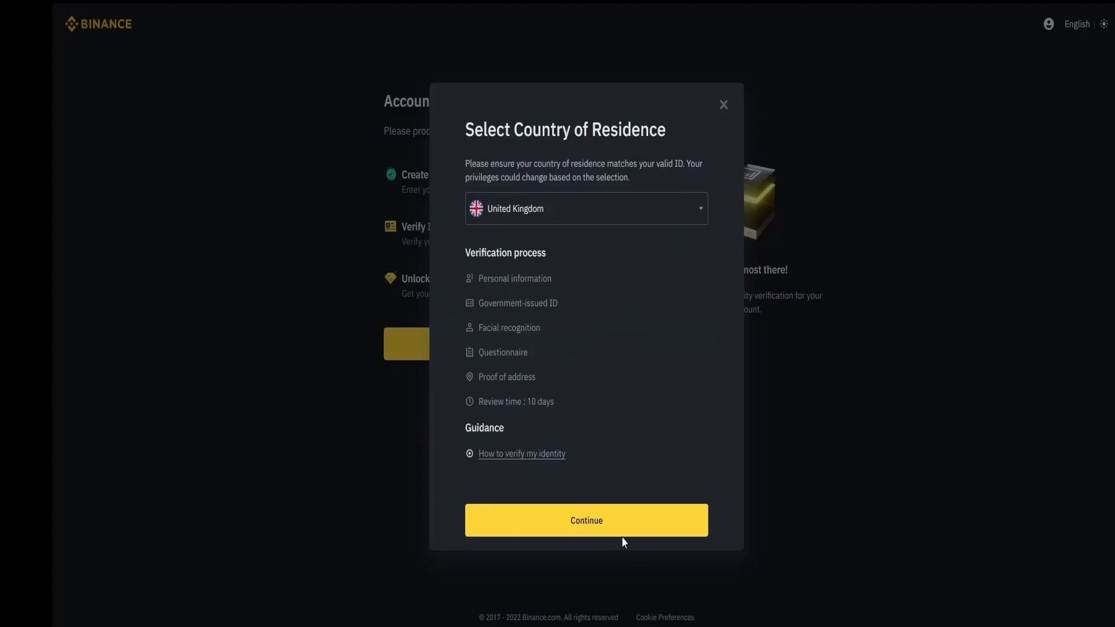
mouse_move(554, 526)
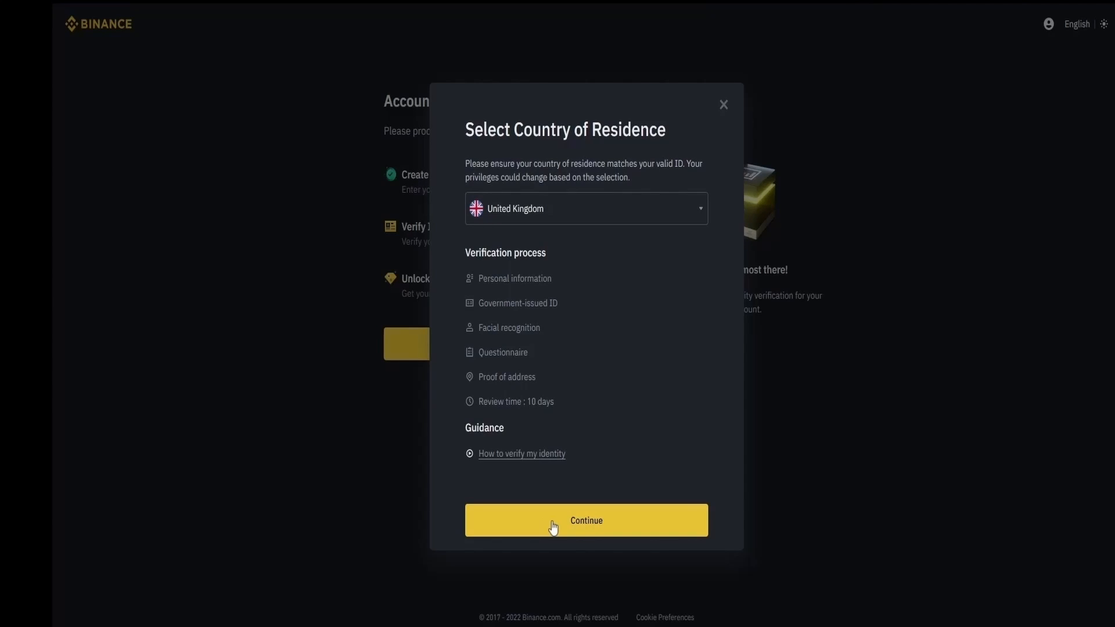
Step: Continue to personal information, set United Kingdom nationality, and submit names and birth date
left_click(585, 520)
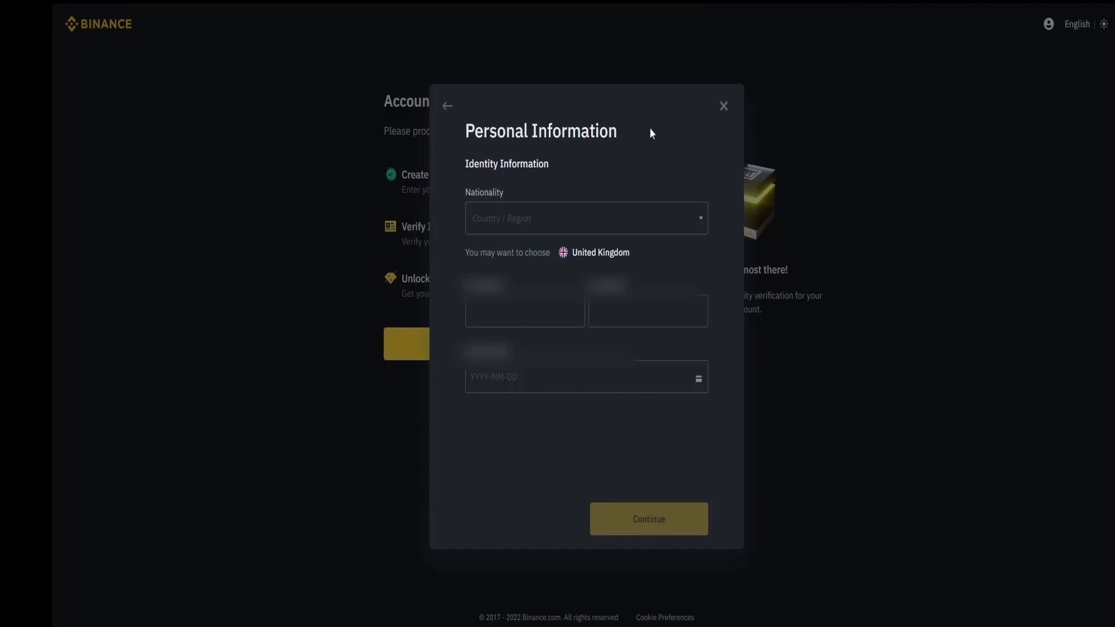
mouse_move(744, 227)
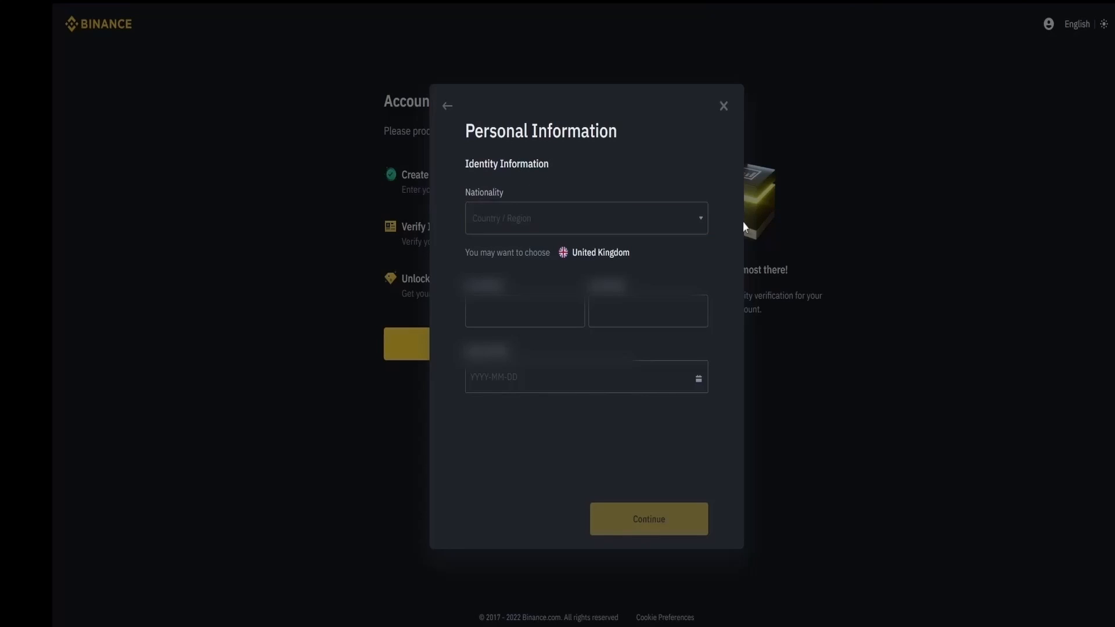
mouse_move(584, 297)
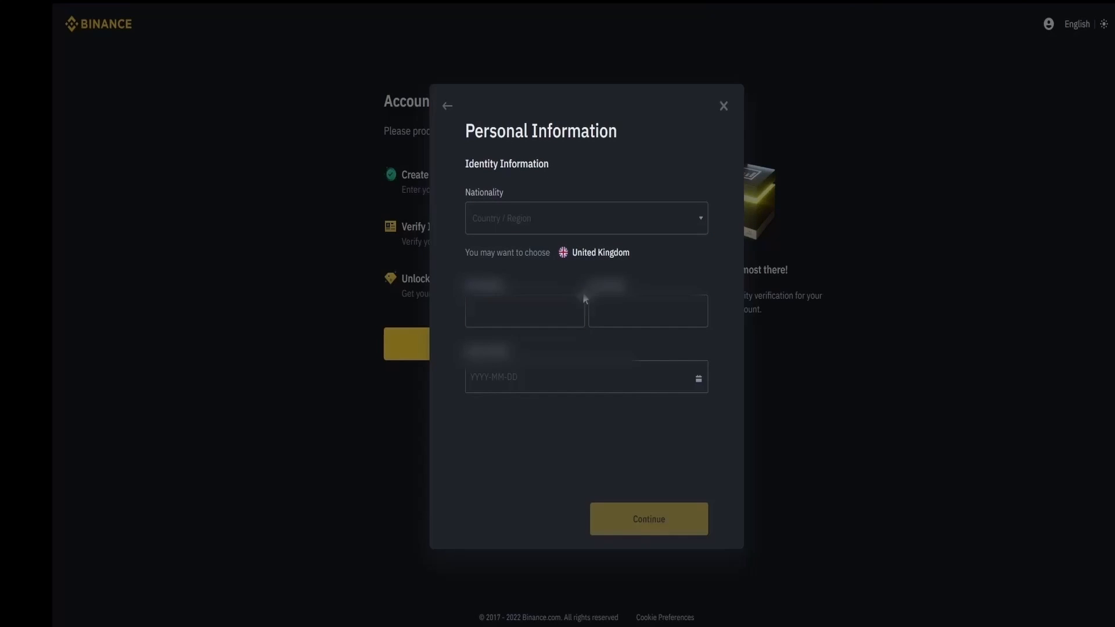
left_click(600, 252)
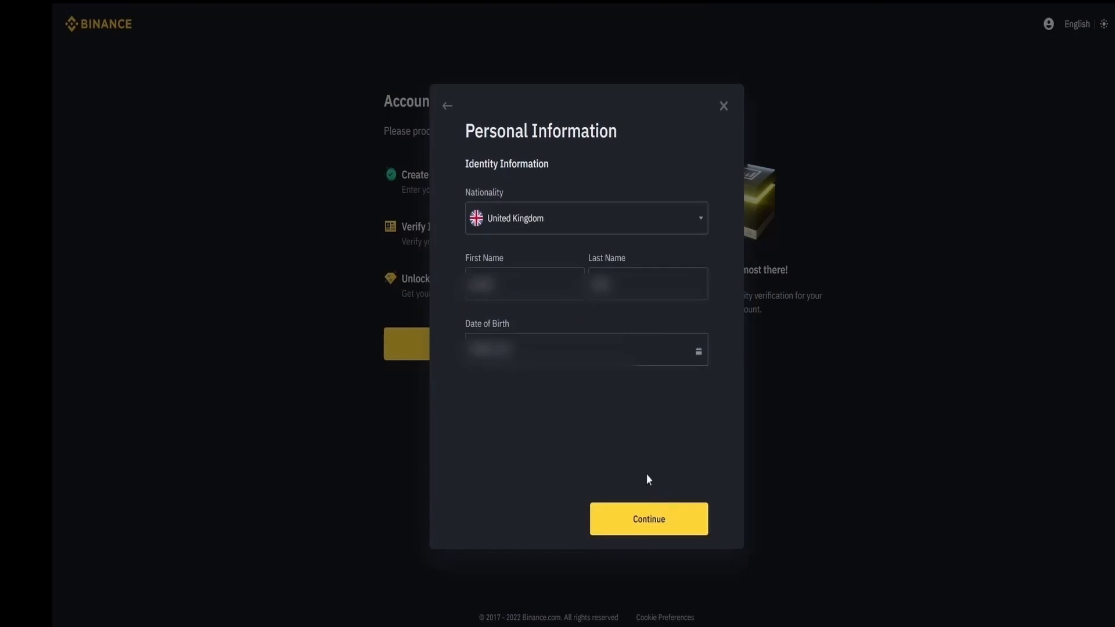
mouse_move(539, 447)
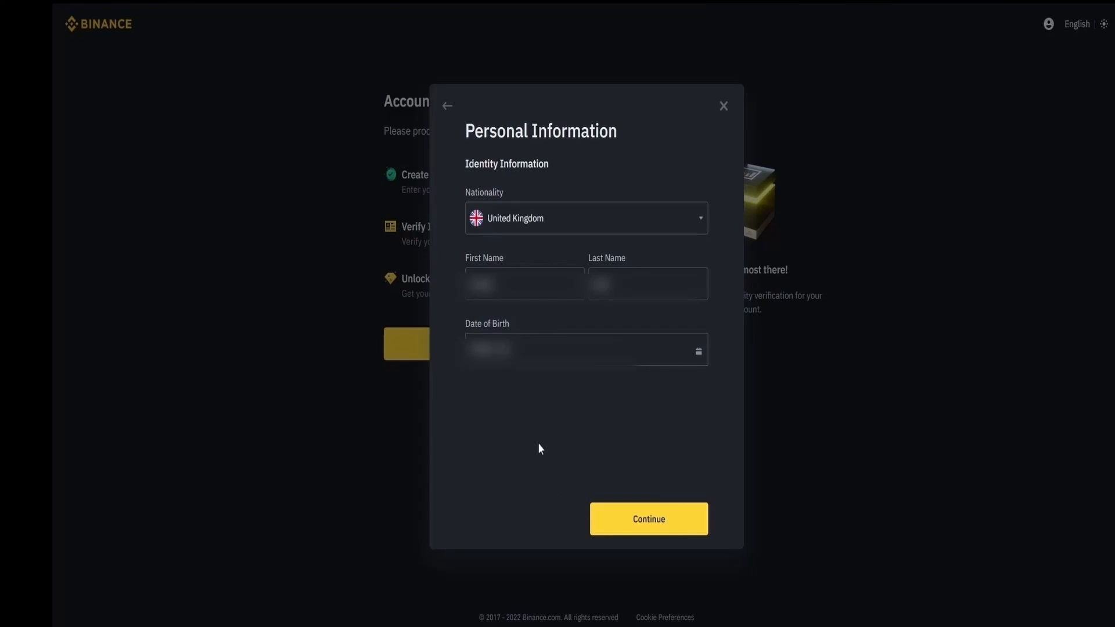
left_click(647, 519)
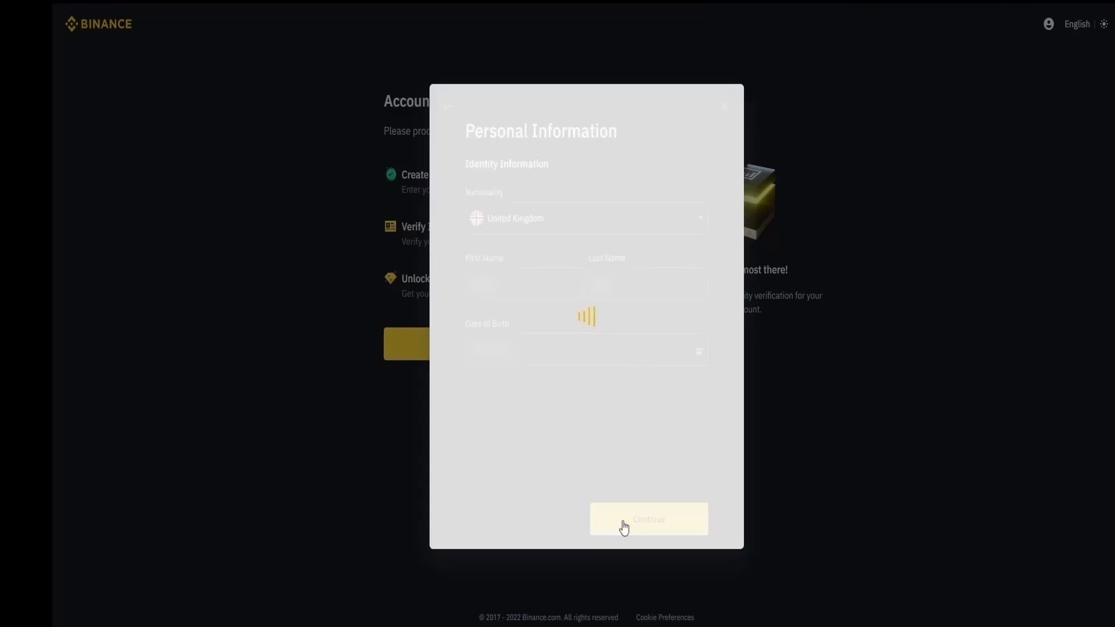
left_click(647, 519)
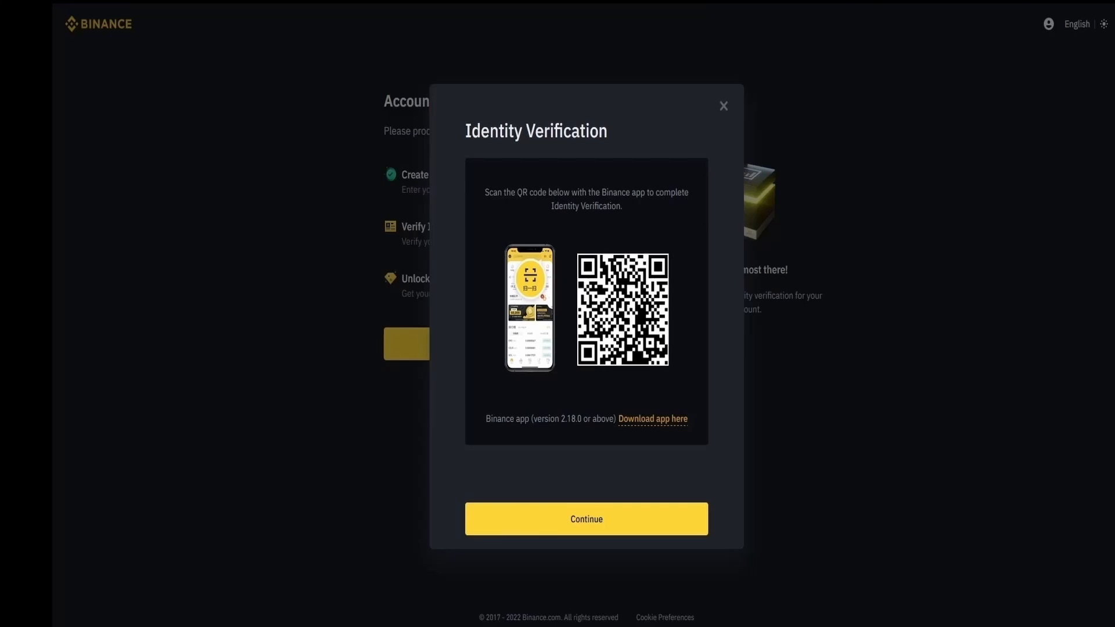
mouse_move(255, 153)
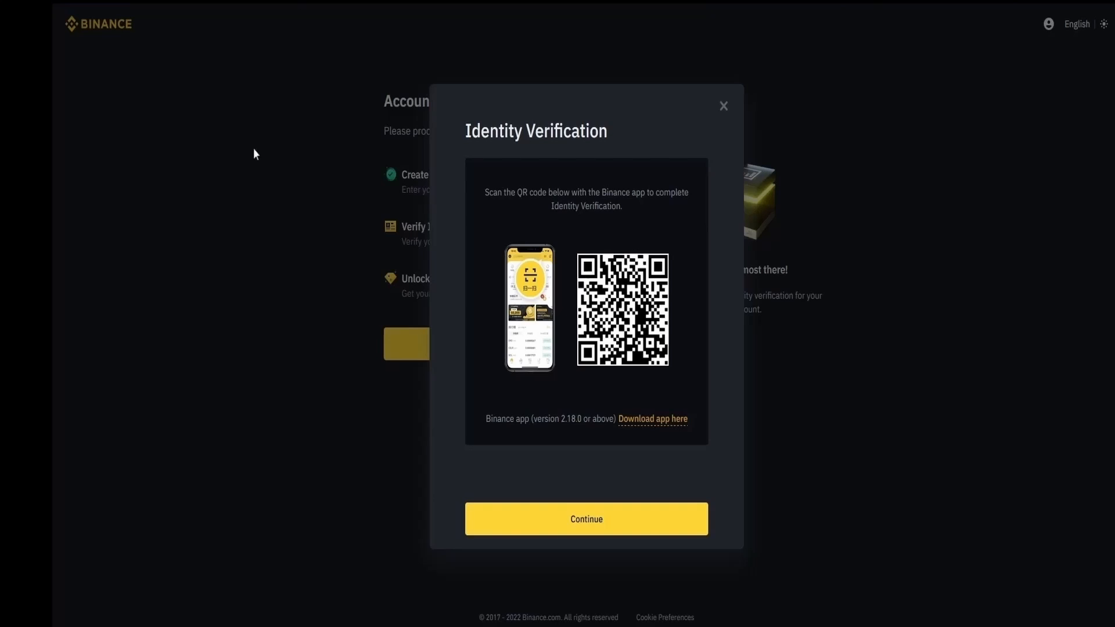